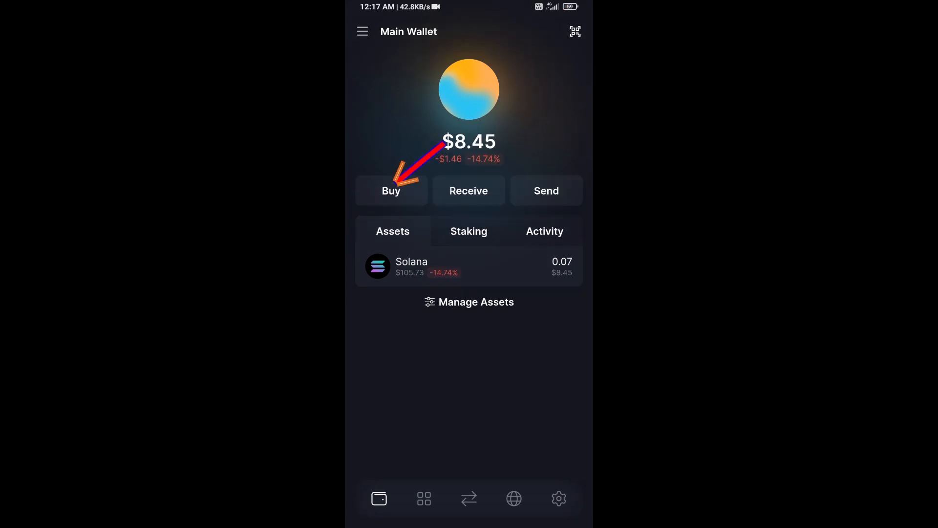
Open the Buy screen with amount 50 and the receive address, then back out to the wallet.
left_click(391, 191)
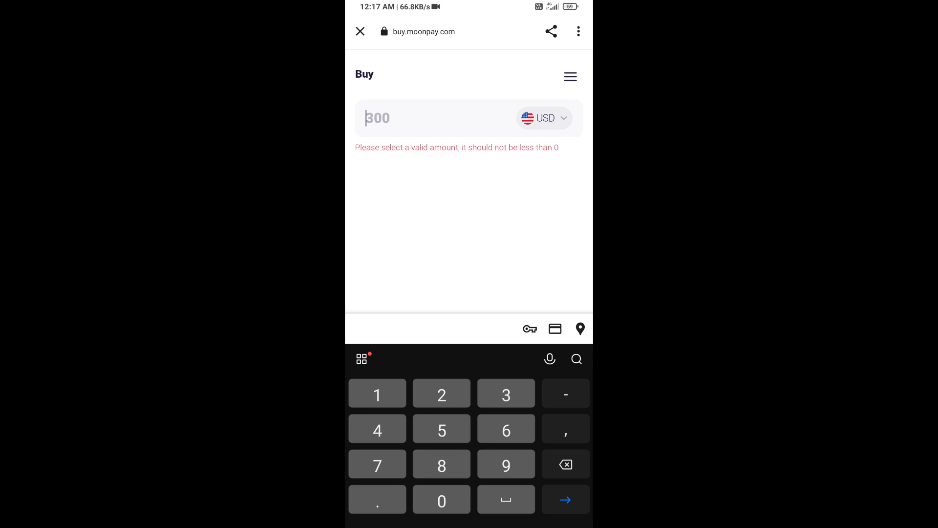
type("50")
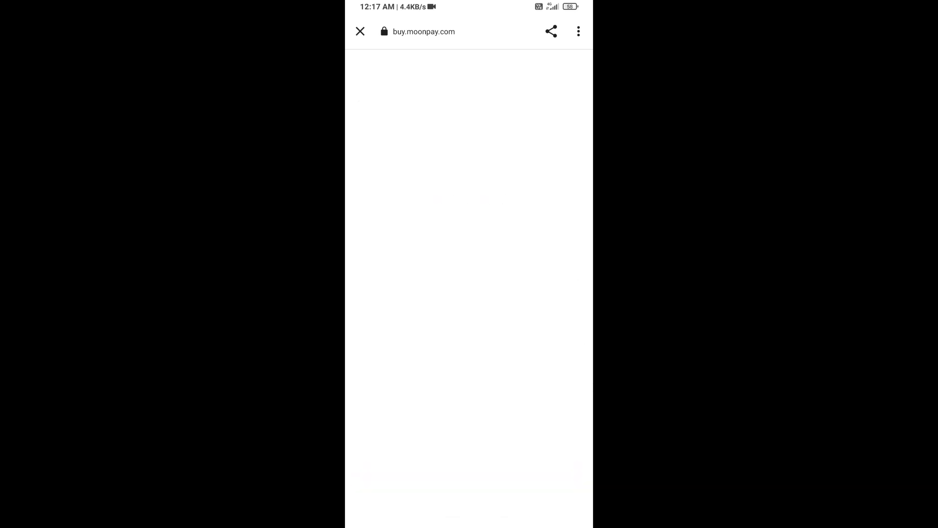
left_click(359, 31)
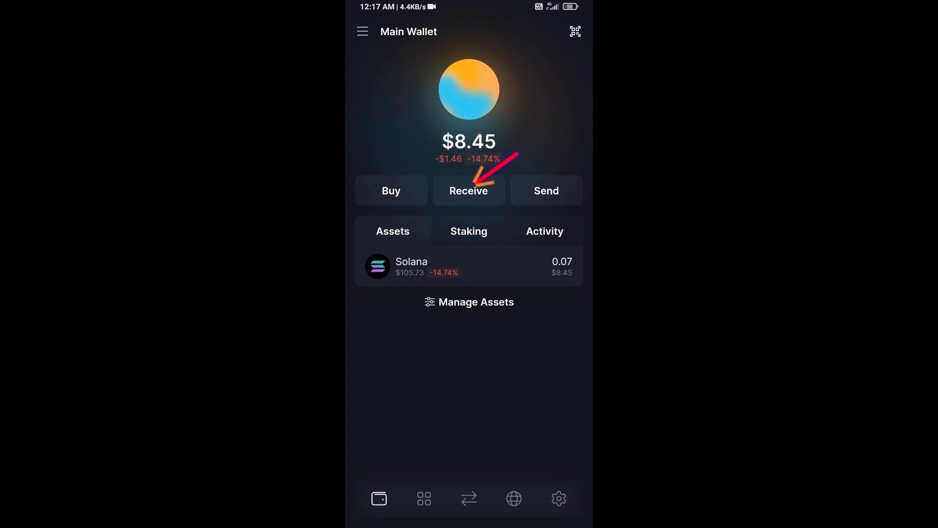
left_click(468, 190)
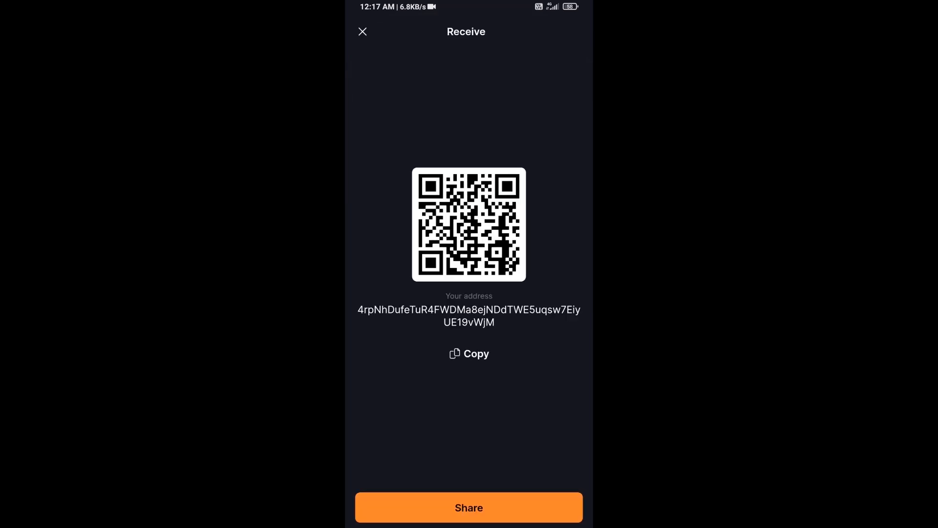
left_click(363, 31)
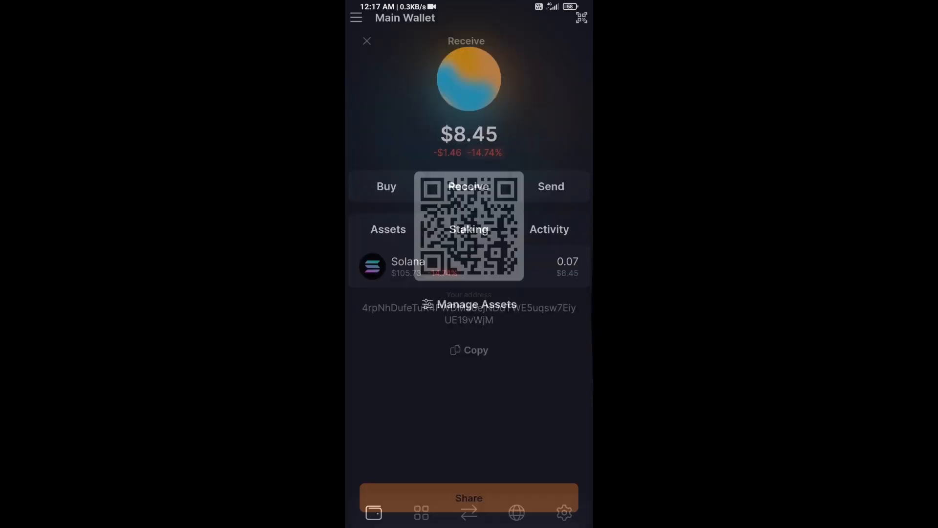
left_click(367, 40)
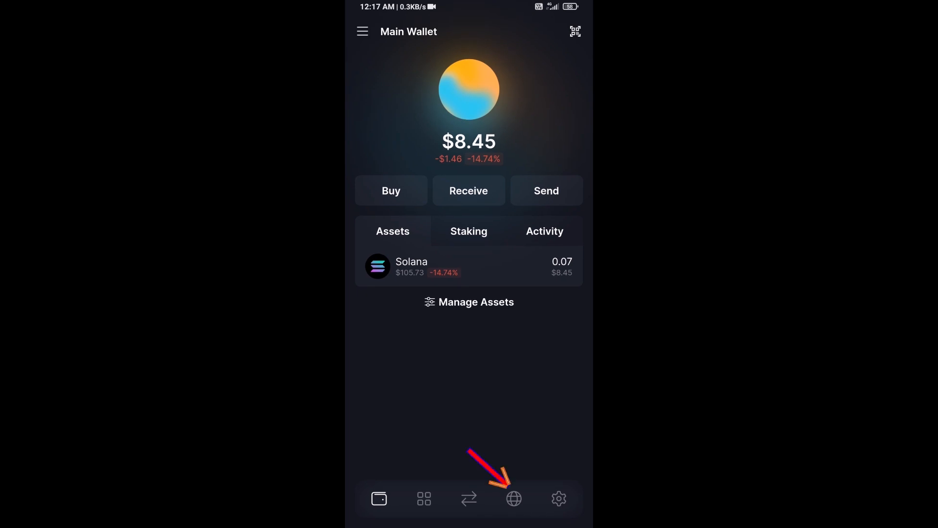
Load raydium.io in Solflare's in-app browser.
left_click(513, 498)
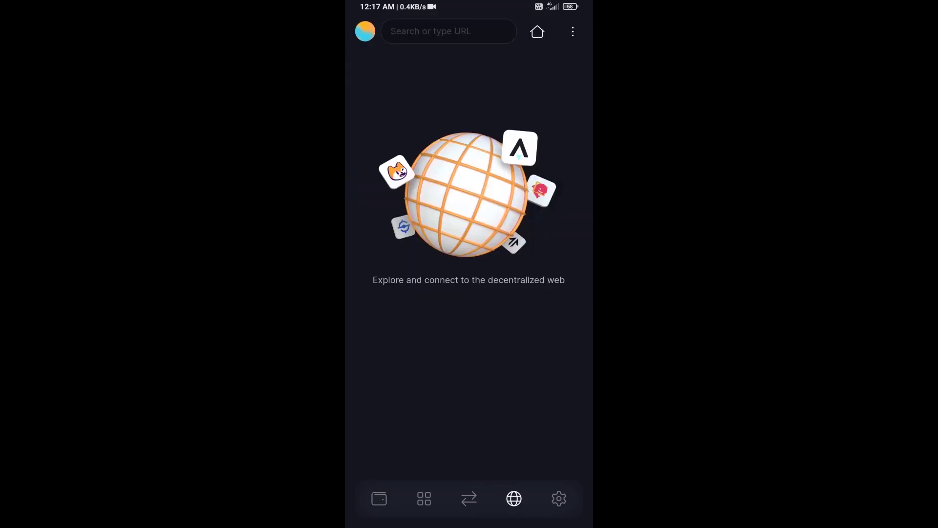
left_click(447, 32)
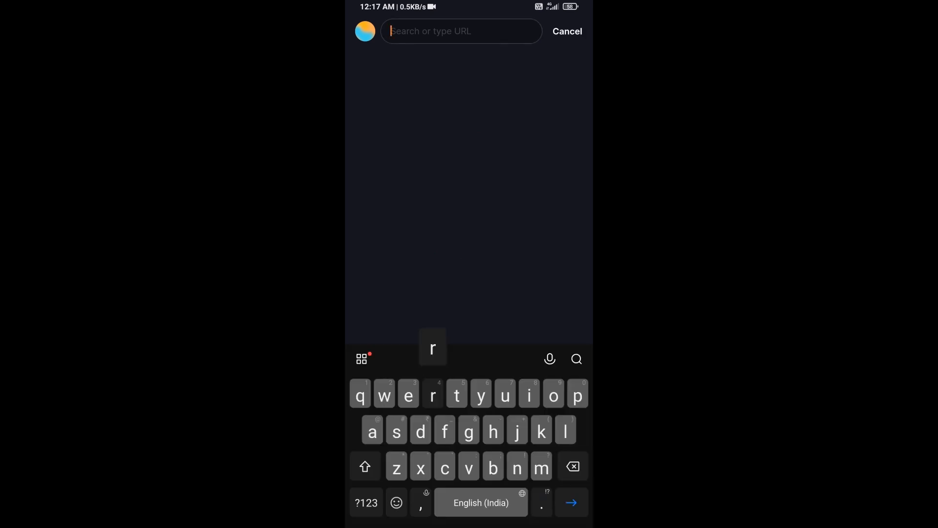
type("rayd")
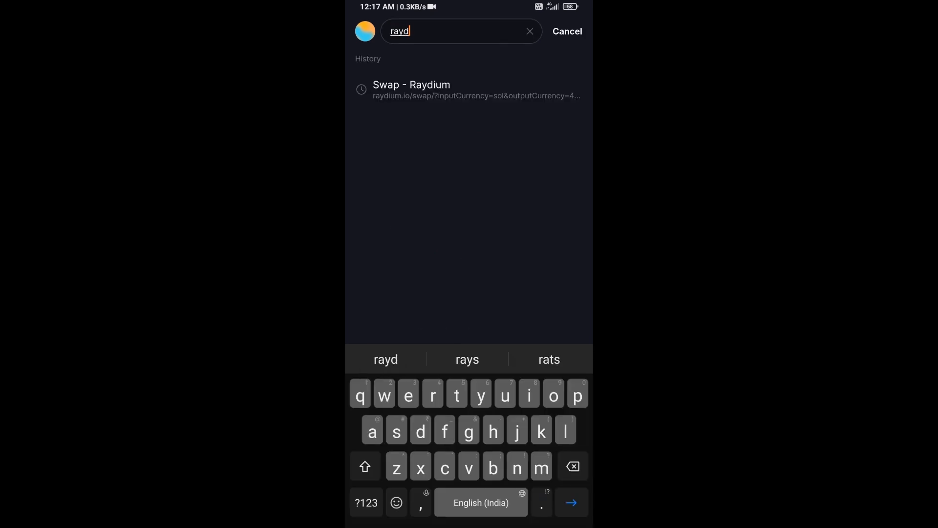
type("ium.")
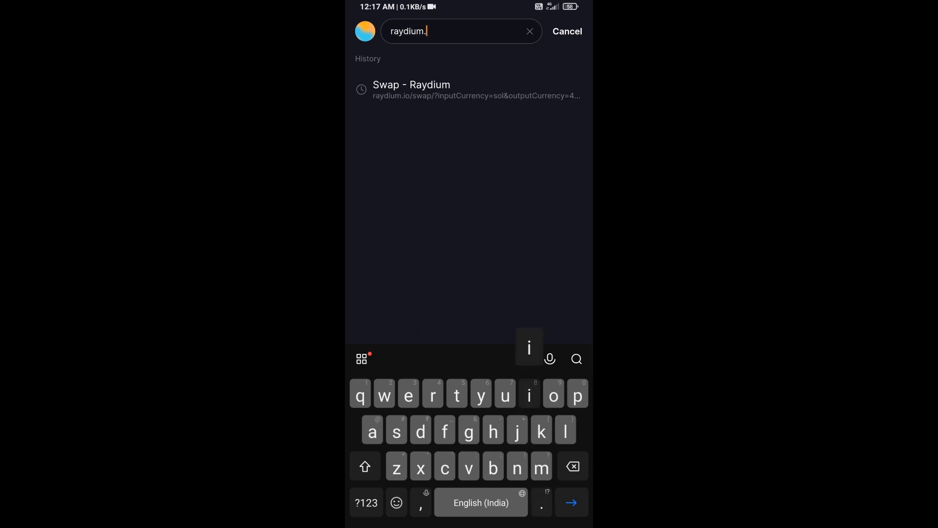
left_click(571, 502)
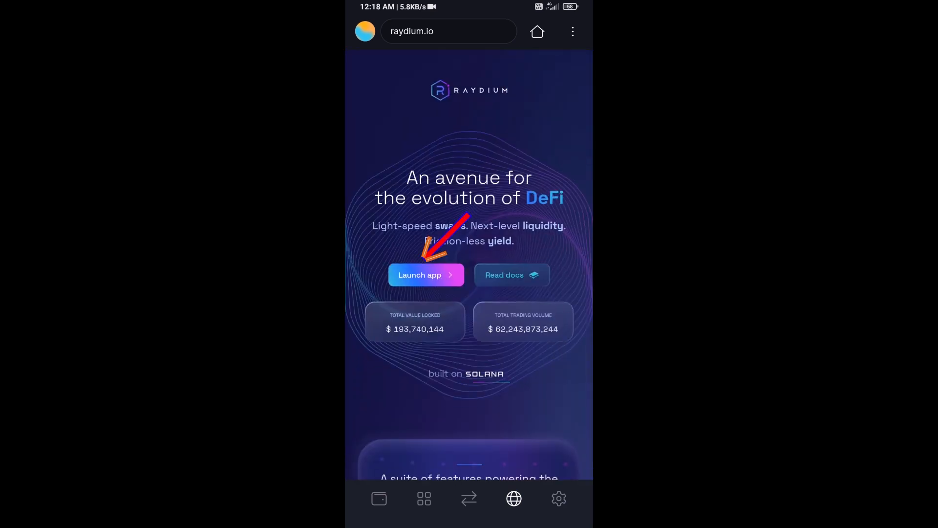
Launch the Raydium app, approve the Solflare wallet connection, and dismiss the connected notice.
left_click(425, 274)
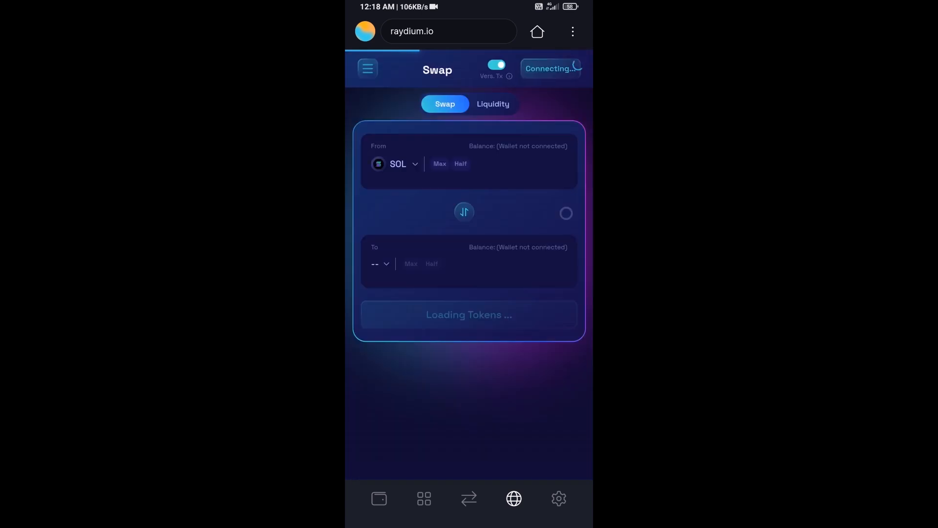
left_click(549, 68)
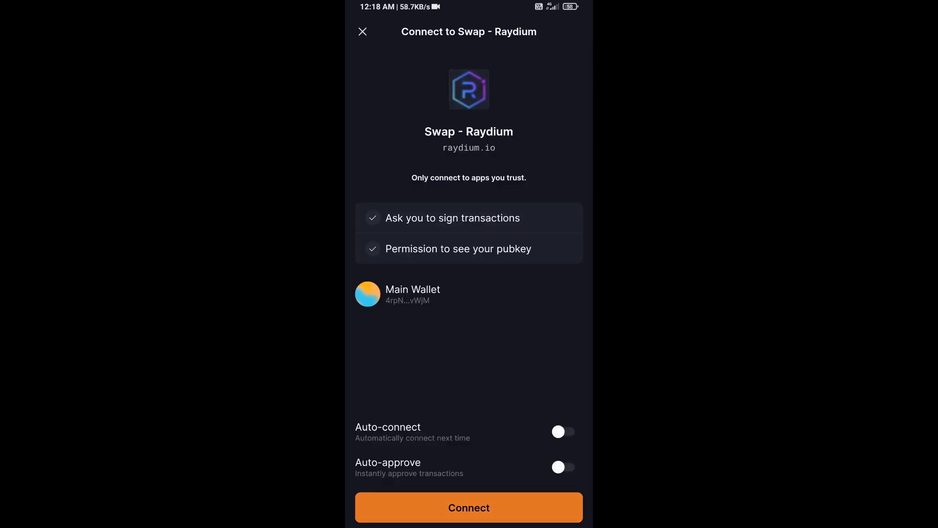
left_click(469, 507)
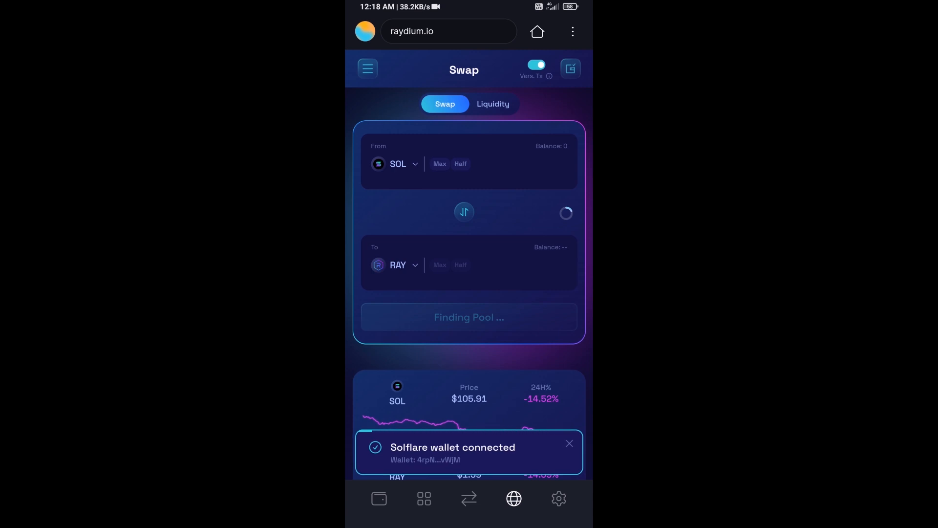
left_click(568, 443)
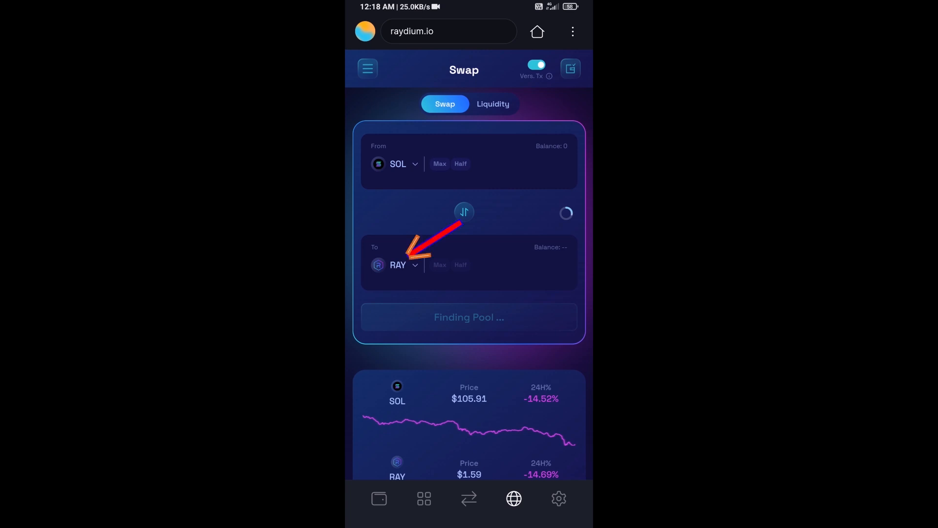
Open Raydium's receive-token picker and fetch BWB's contract address from its CoinMarketCap page.
left_click(398, 264)
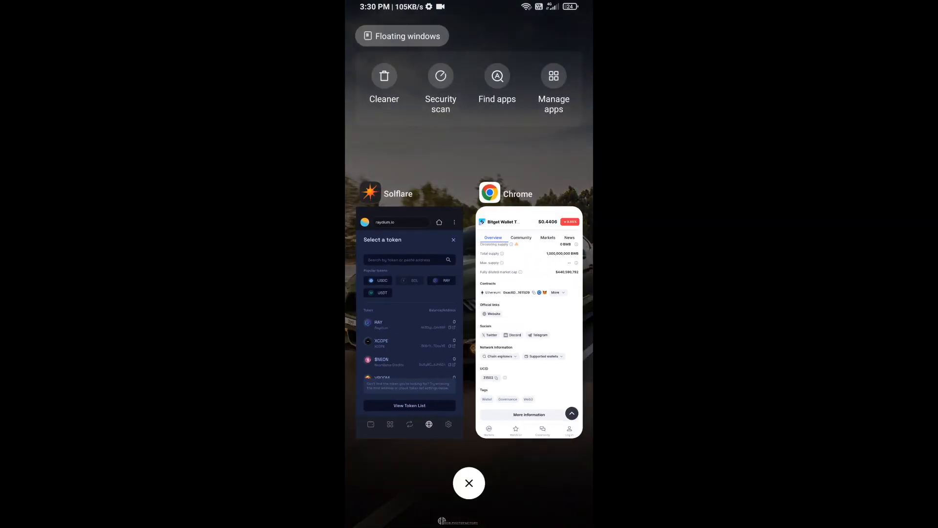
left_click(529, 329)
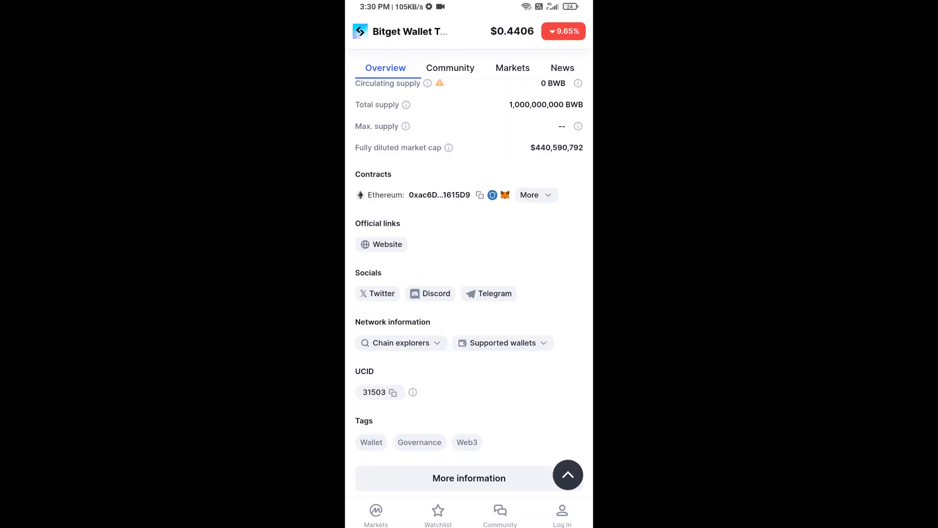
left_click(529, 194)
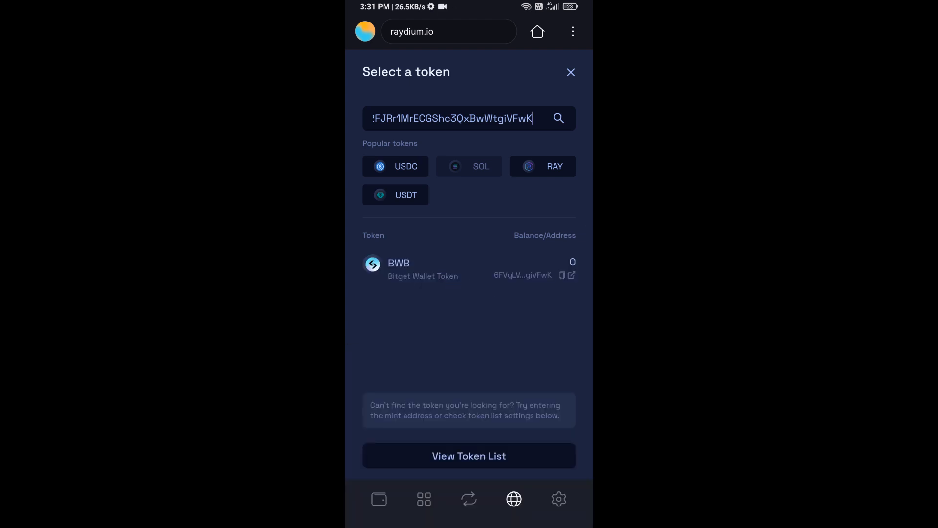
Pick the Bitget Wallet Token (BWB) search result as the receiving token.
left_click(399, 269)
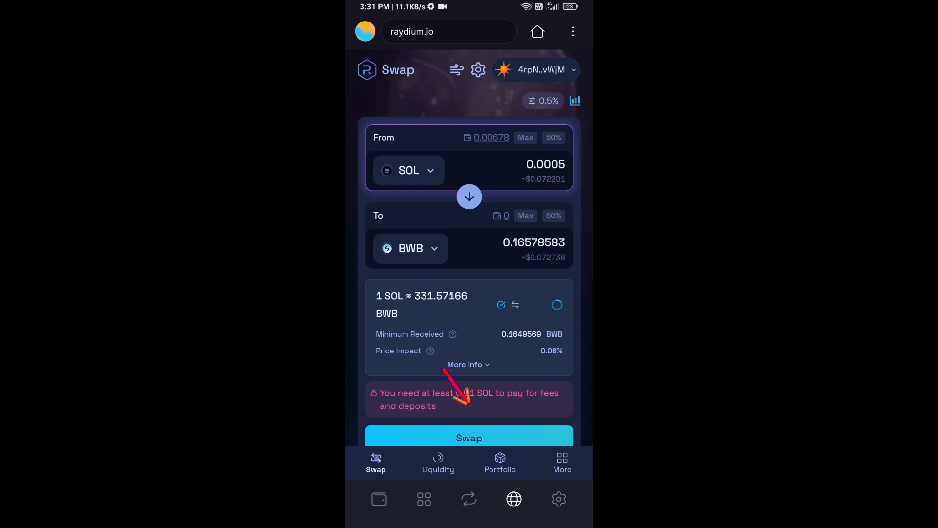
Submit the 0.0005 SOL to BWB swap for transaction approval.
left_click(469, 437)
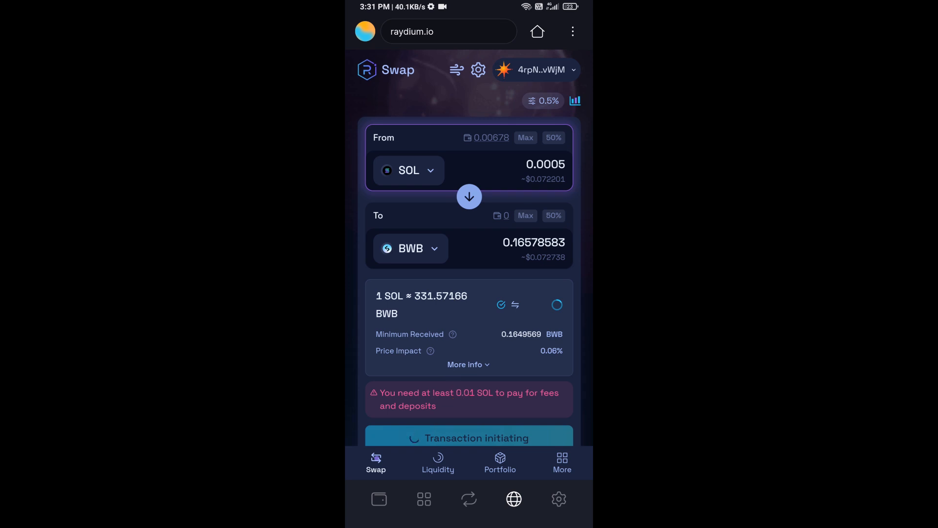
left_click(469, 436)
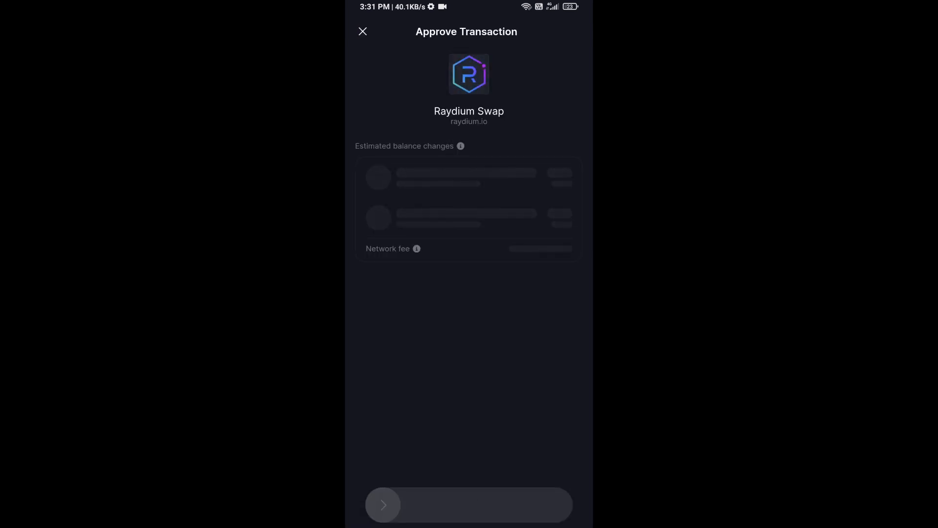